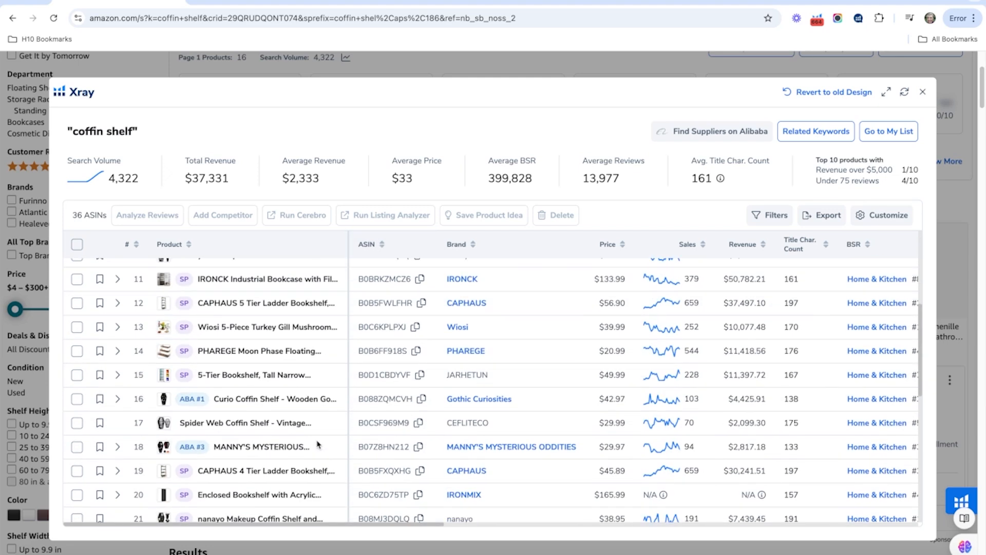
Select the competing coffin shelf listings, including Curio and Wall Decor shelves, for comparison
click(76, 365)
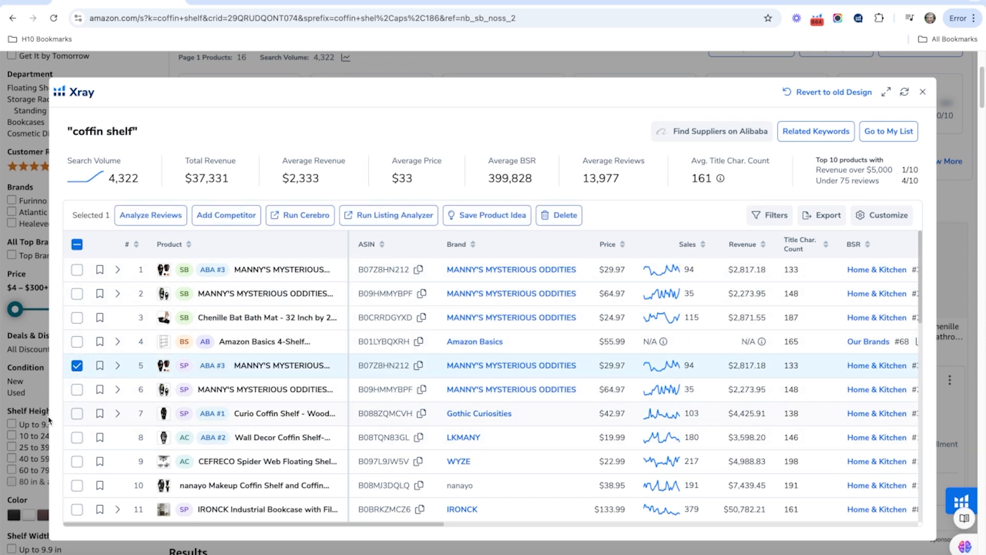
click(76, 412)
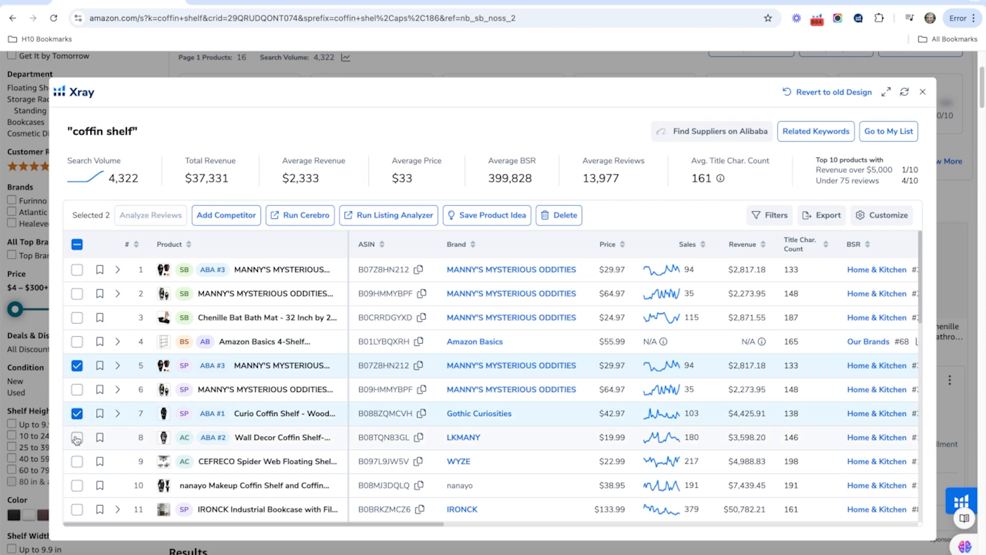
click(301, 216)
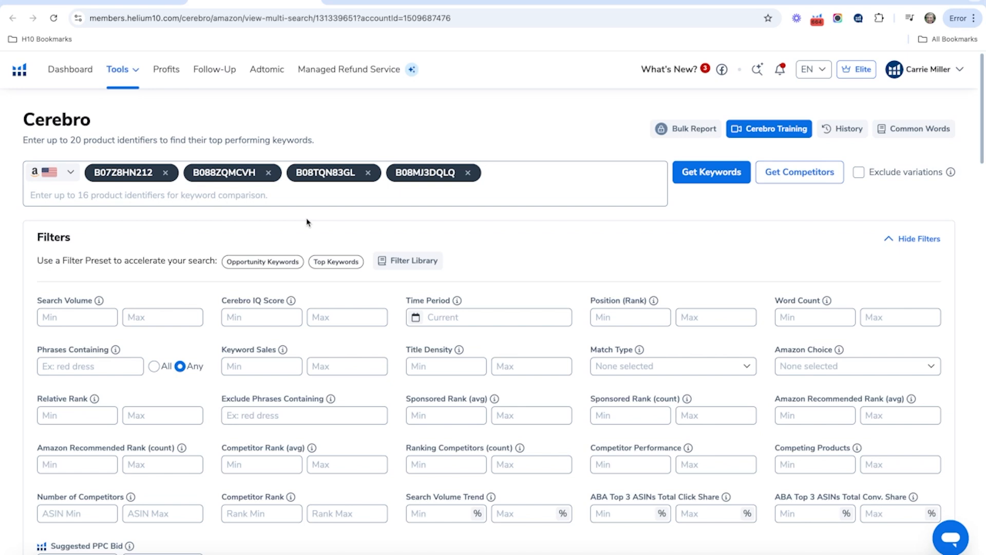
Run Cerebro on the four selected competitor ASINs as a multi-ASIN search
click(710, 172)
text(3)
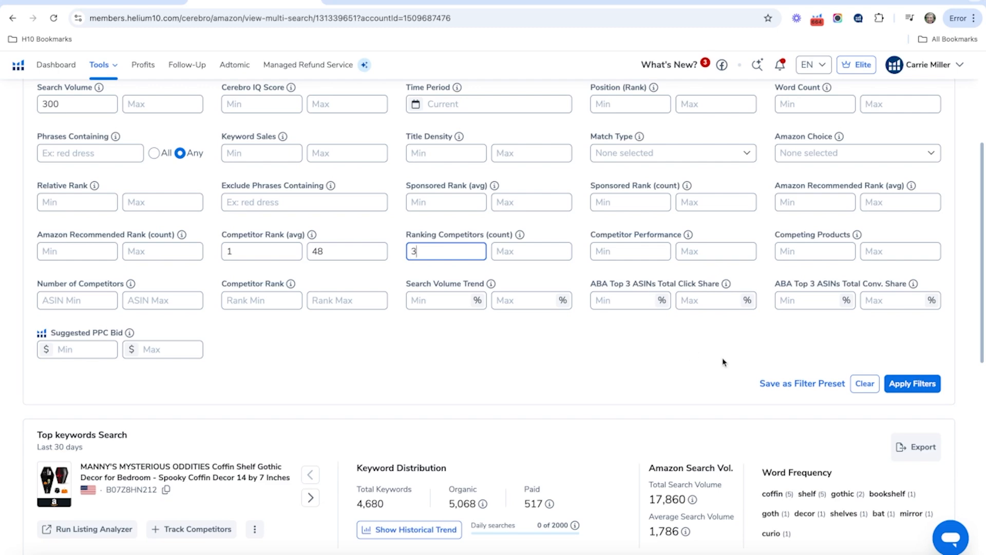
Apply filters: search volume 300+, competitor rank 1–48, at least 3 ranking competitors
click(913, 383)
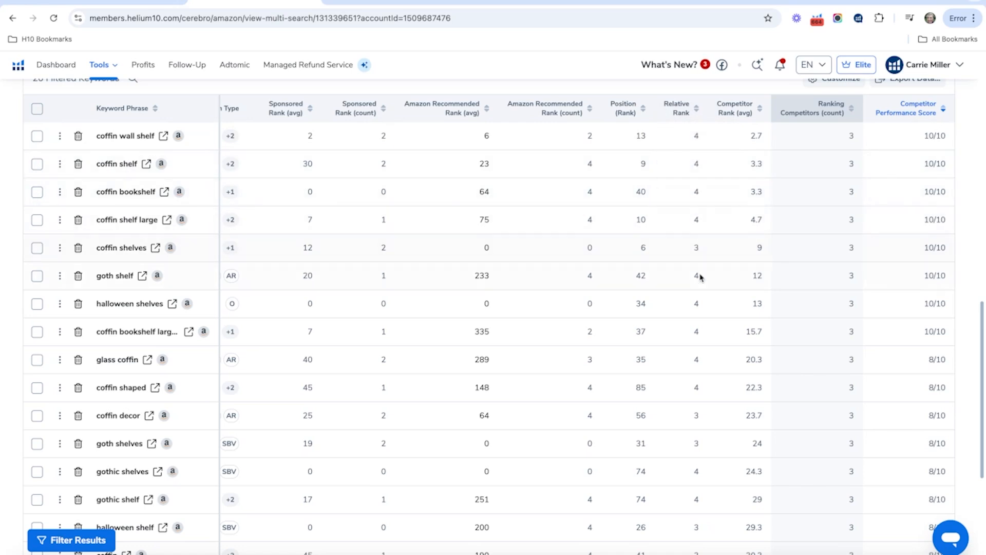
mouse_move(697, 135)
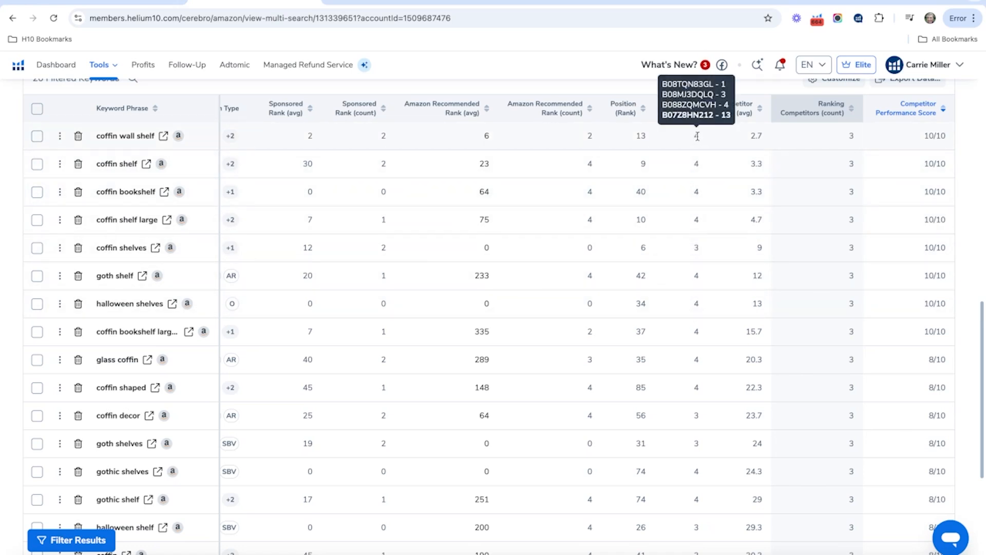